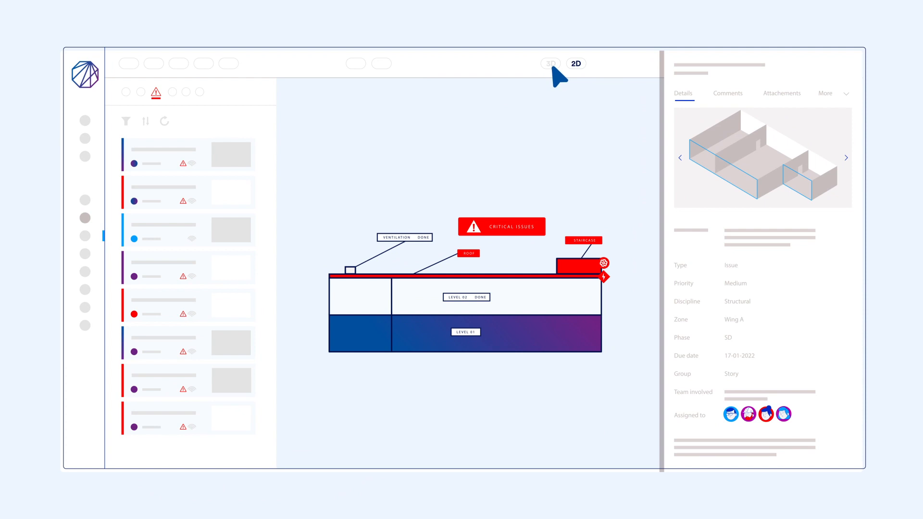
Switch the building view from the 2D section with critical issue labels to the 3D model
left_click(548, 63)
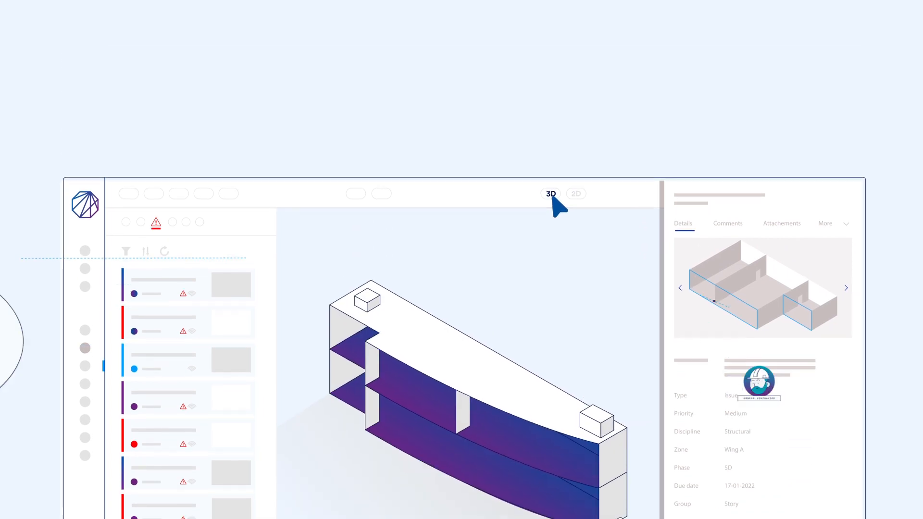